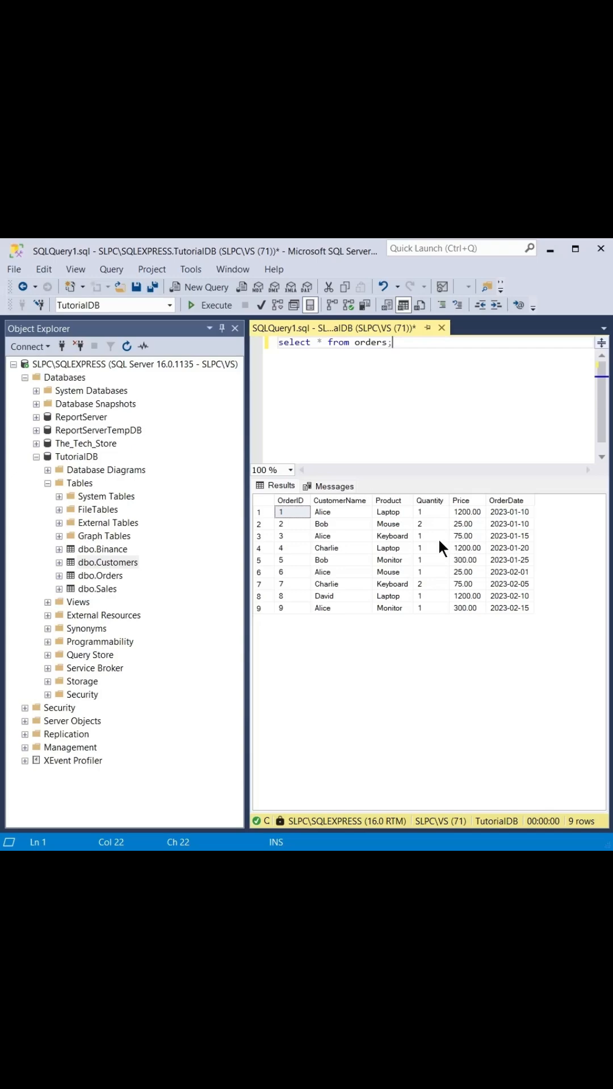
mouse_move(476, 506)
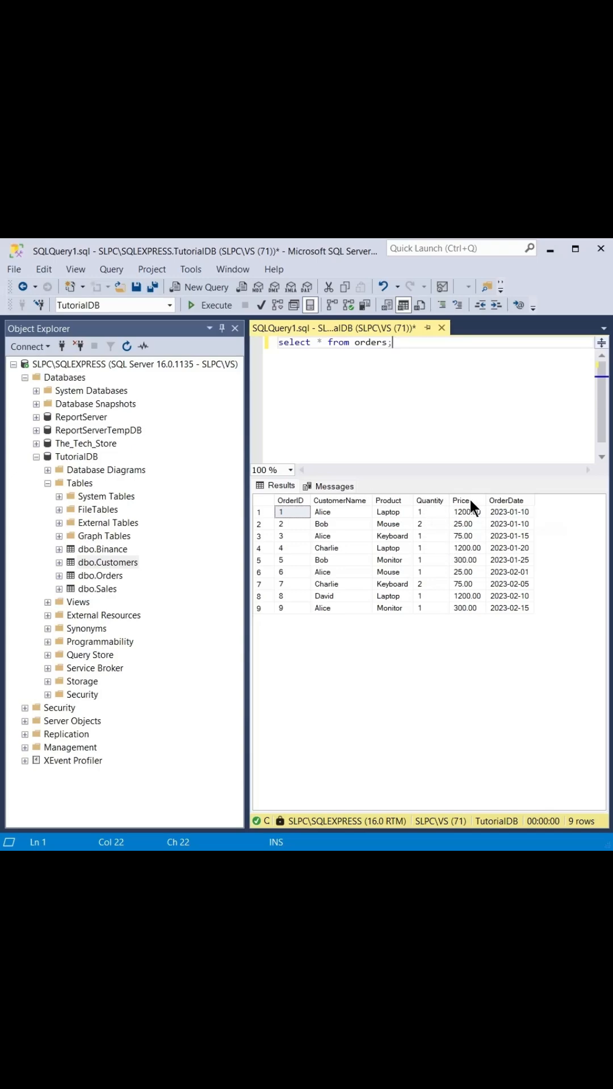
Step: Inspect the Quantity values in the orders results and begin a new line under the query
click(429, 501)
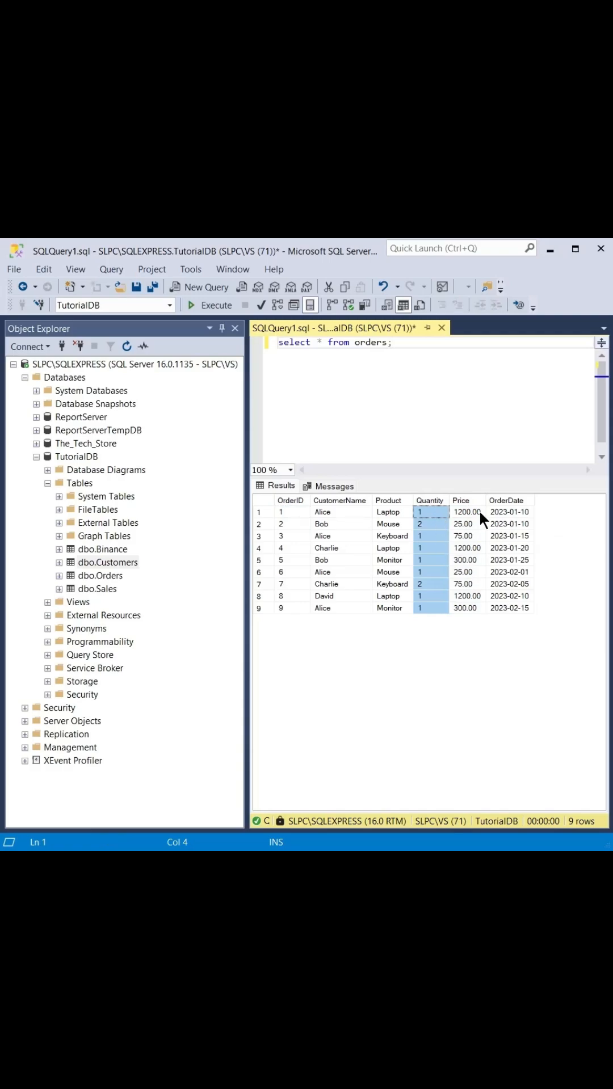
click(466, 512)
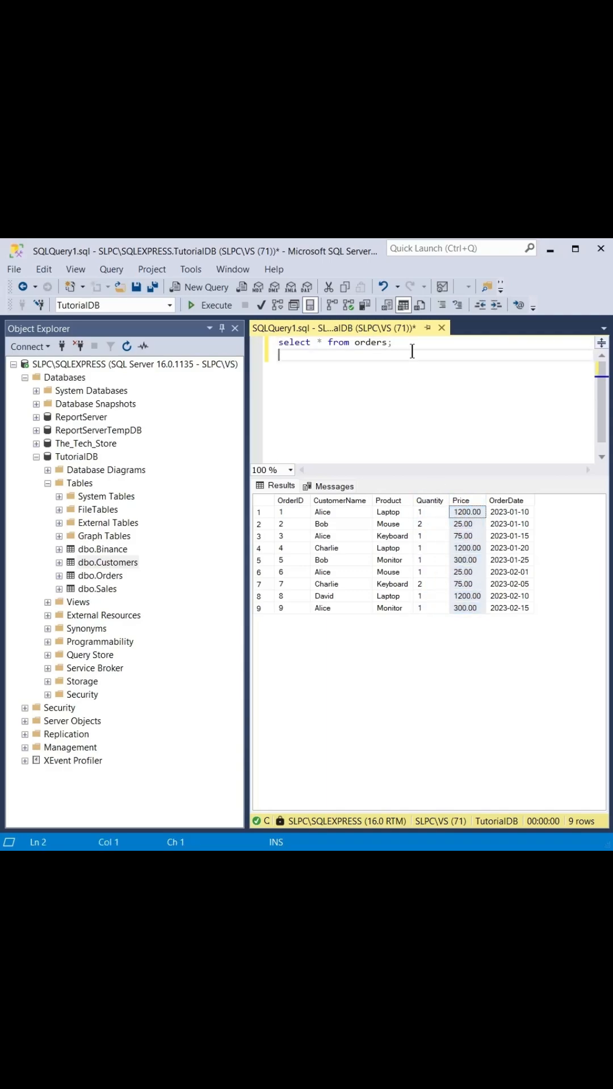
Step: Write select *, qunatity*price as Sales from orders; on line 2
text(selec)
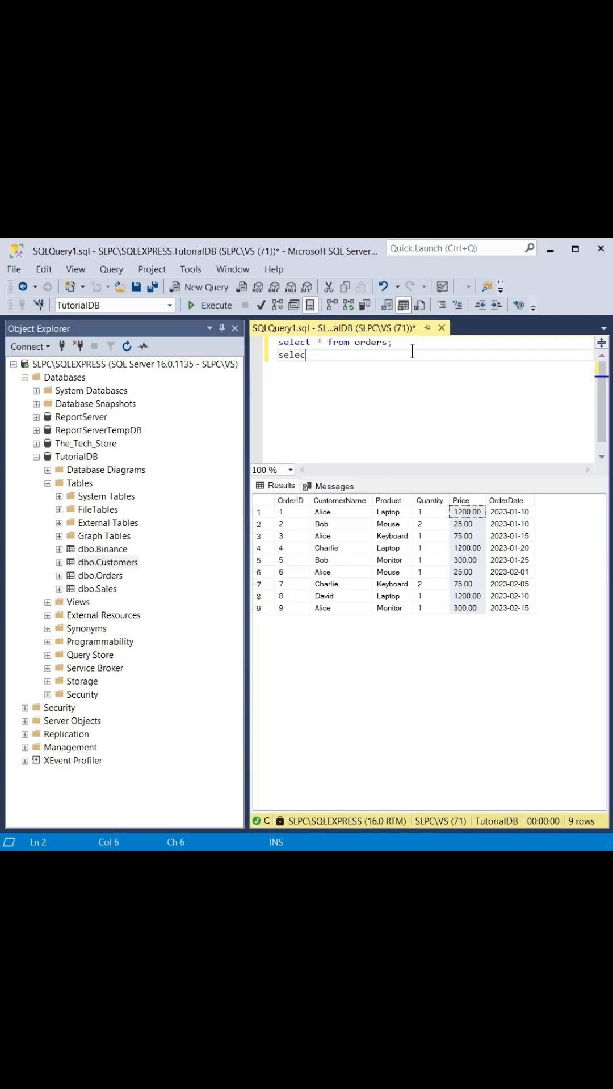
text(t *)
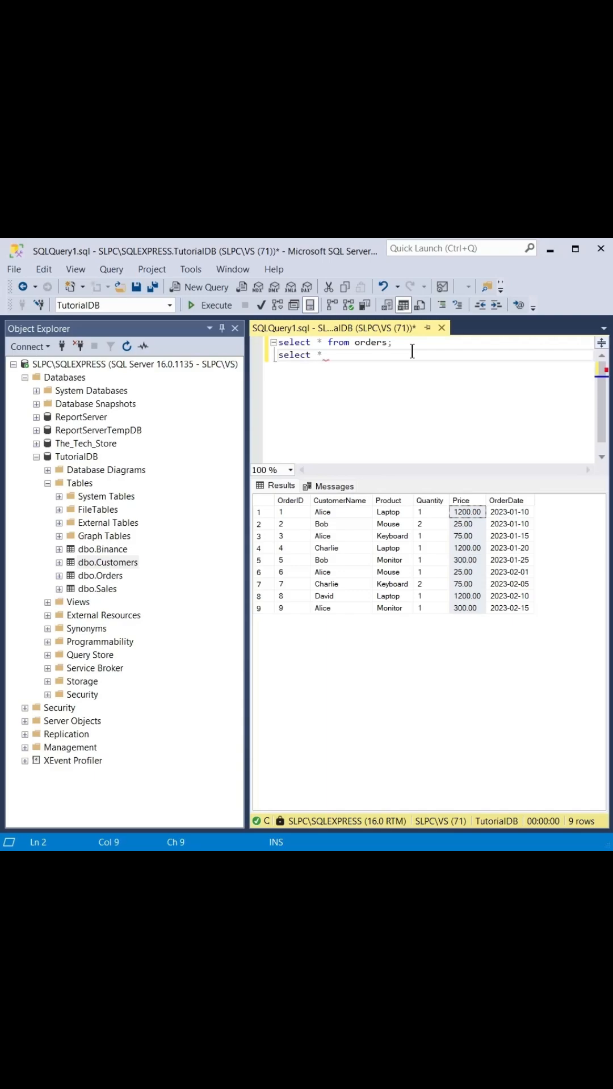
text(,)
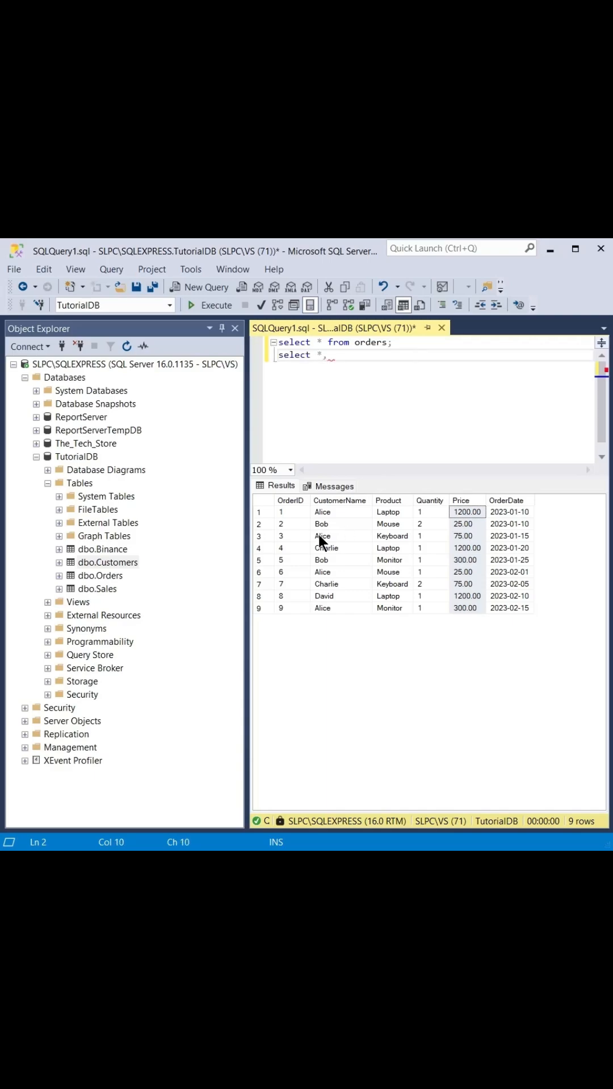
mouse_move(521, 583)
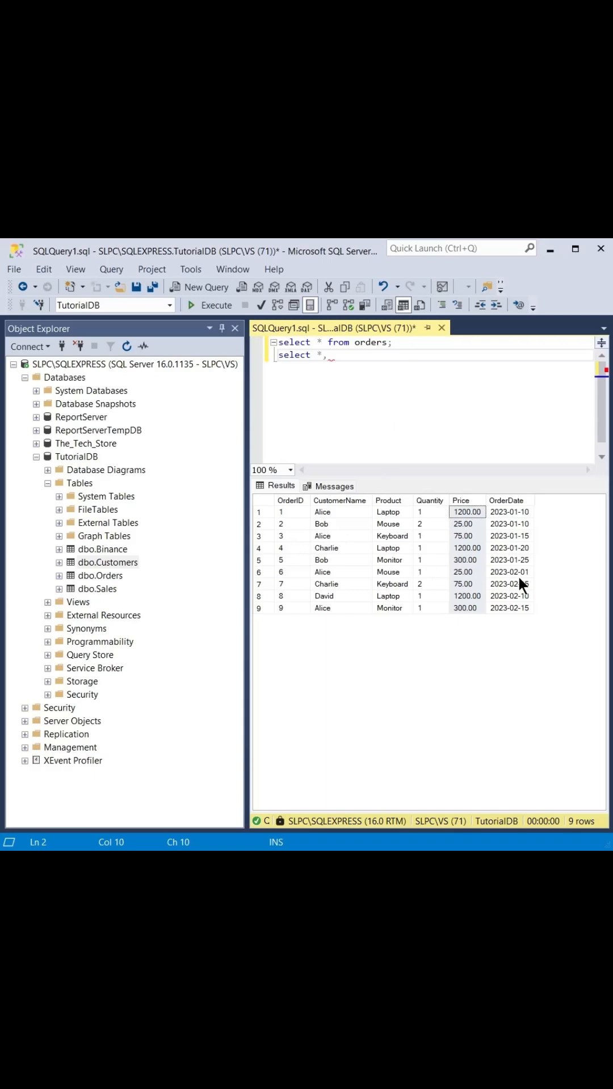
mouse_move(384, 384)
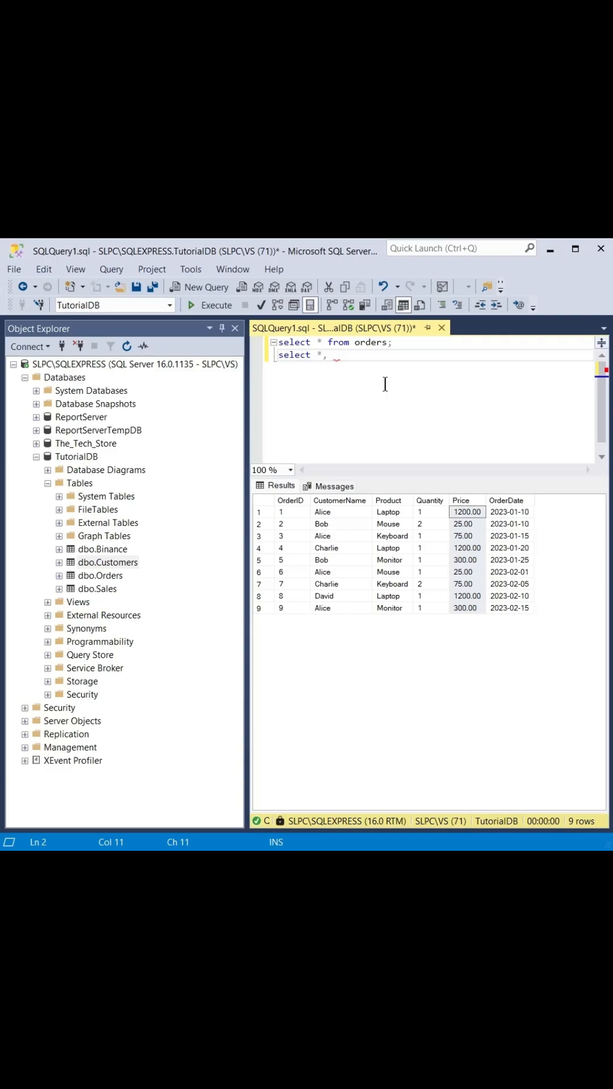
text(qunatity)
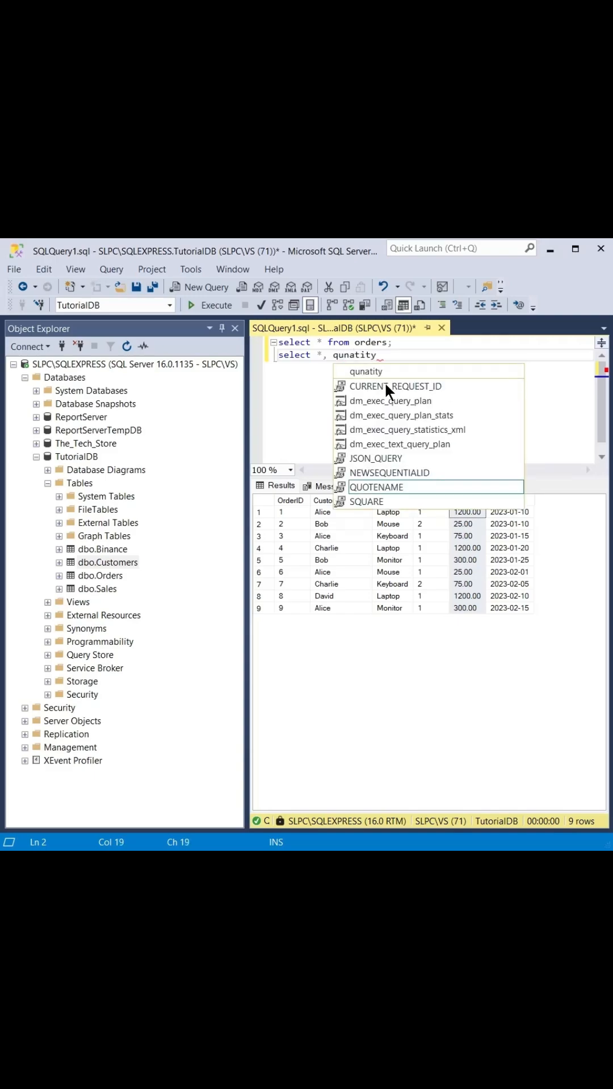
text(*pri)
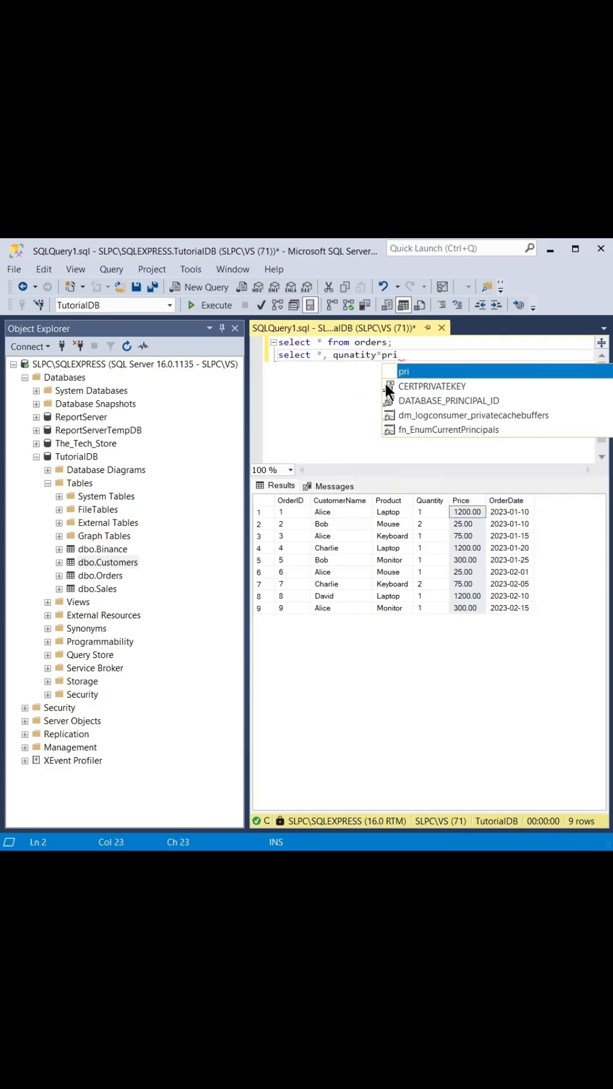
text(ce)
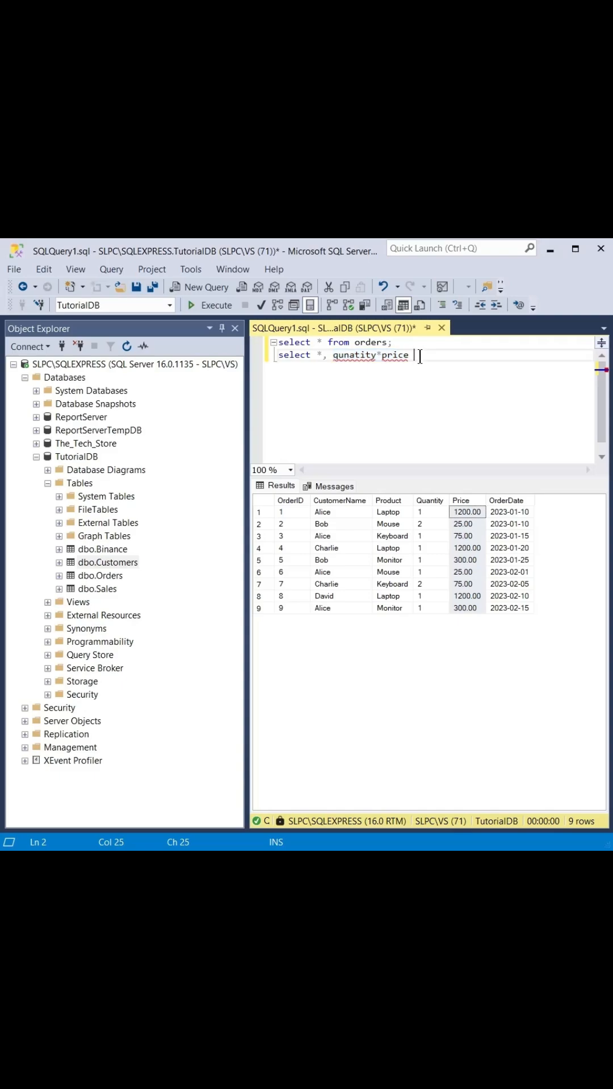
text(as)
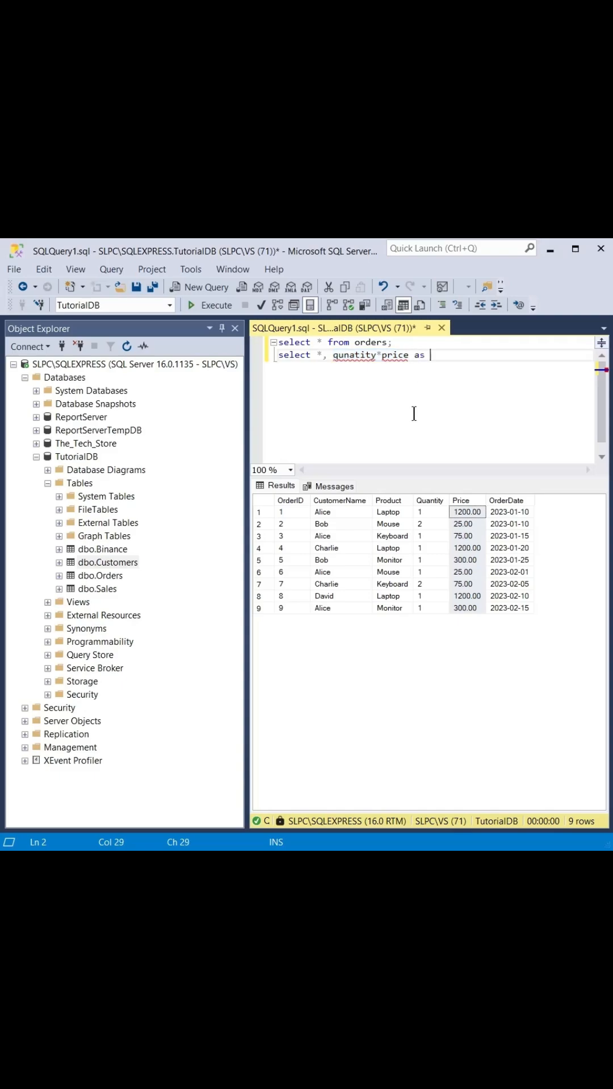
text(Sales)
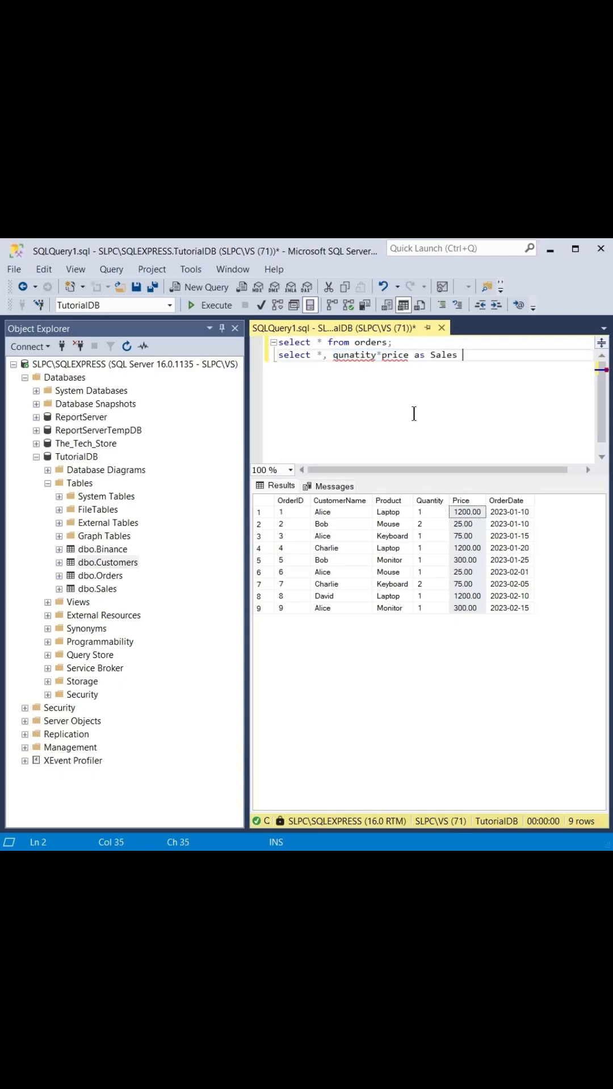
text(from)
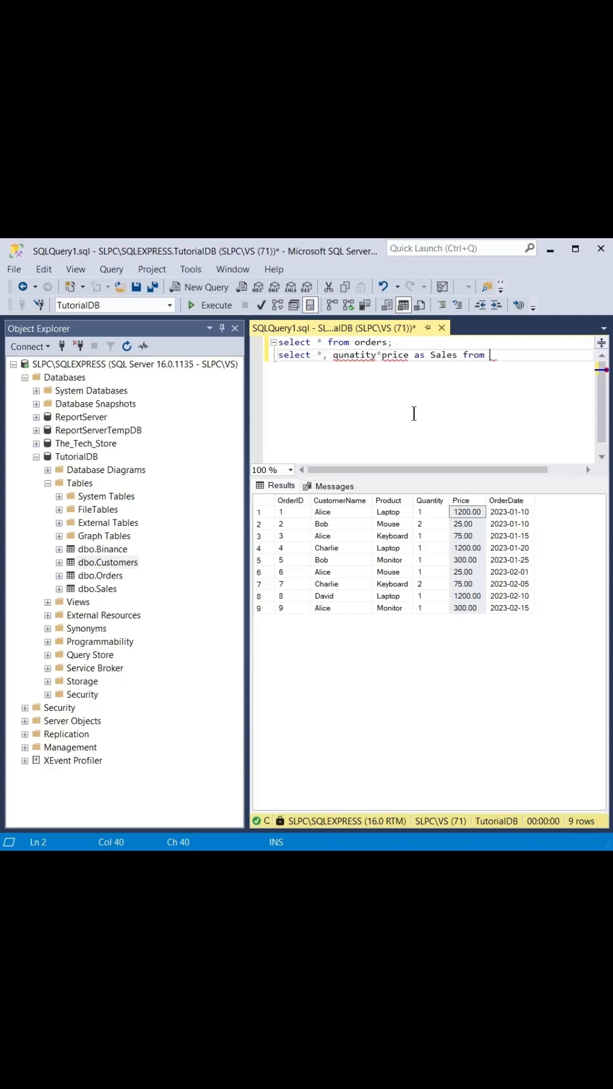
text(orders;)
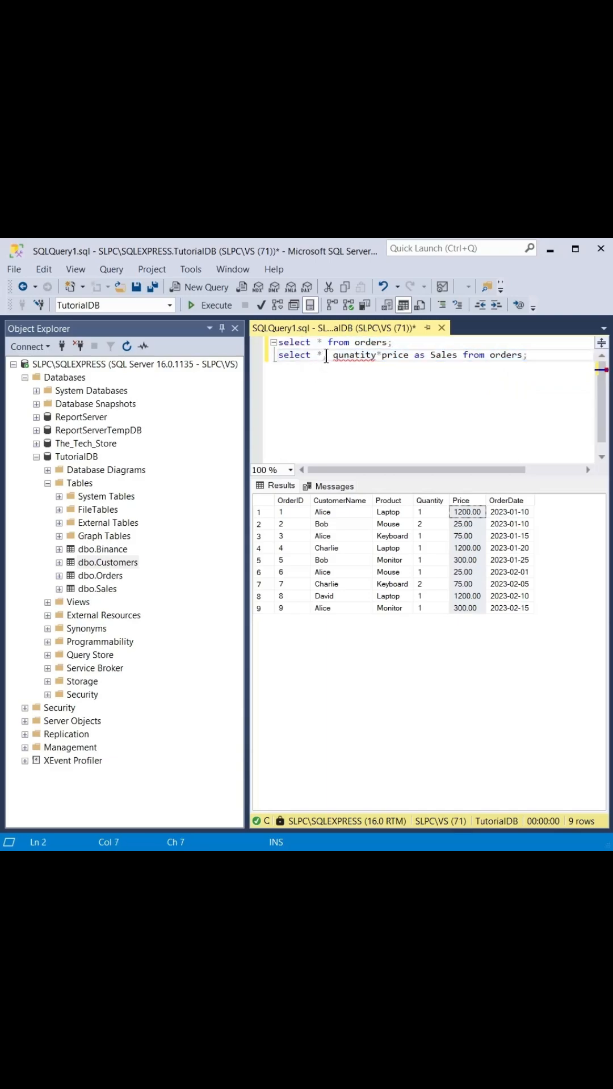
Step: Fix the misspelled 'qunatity' so the query reads quantity*price as Sales
drag(332, 355, 450, 355)
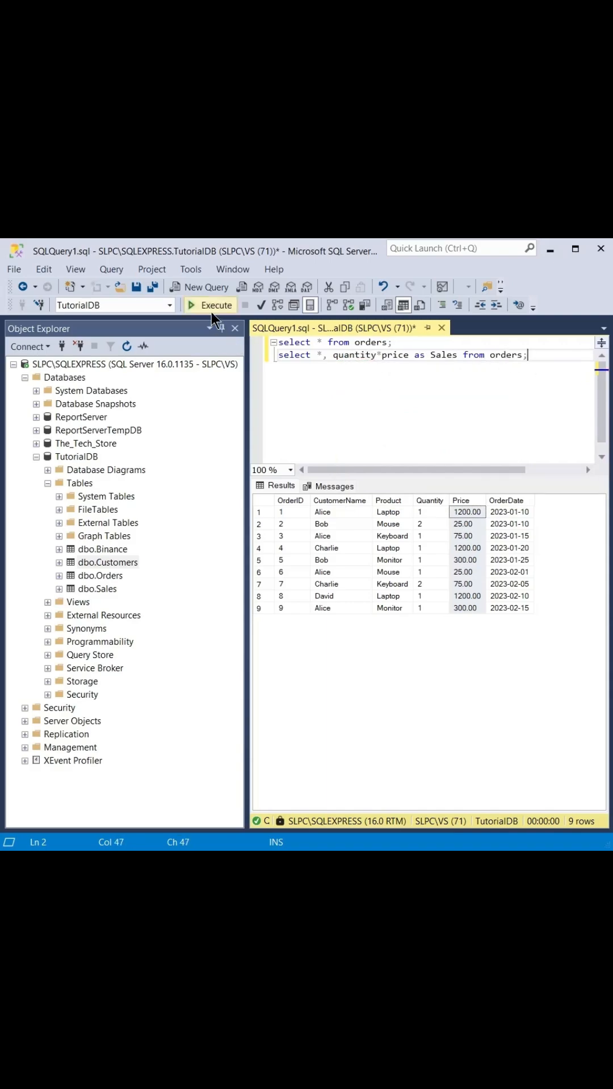
Step: Execute the batch so a second grid shows Sales, e.g. 50.00 for Bob's mouse
click(210, 304)
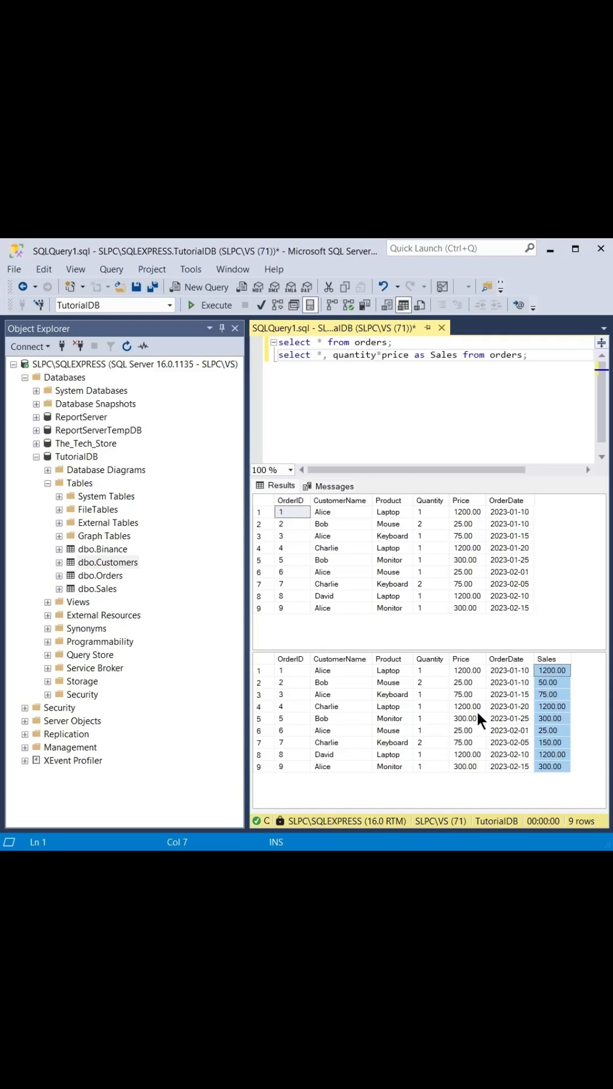
mouse_move(379, 784)
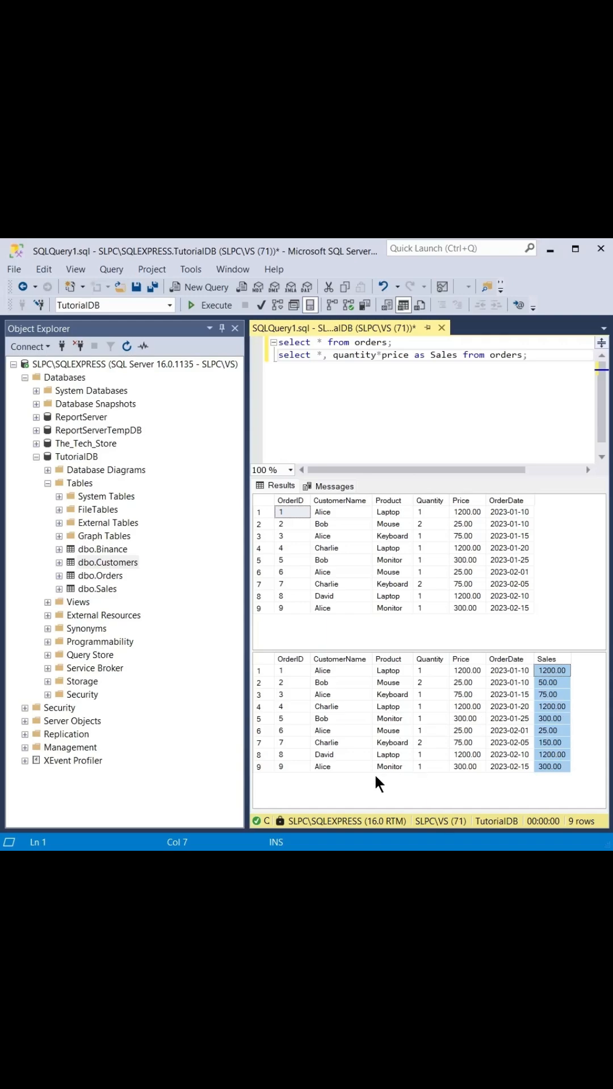
mouse_move(511, 672)
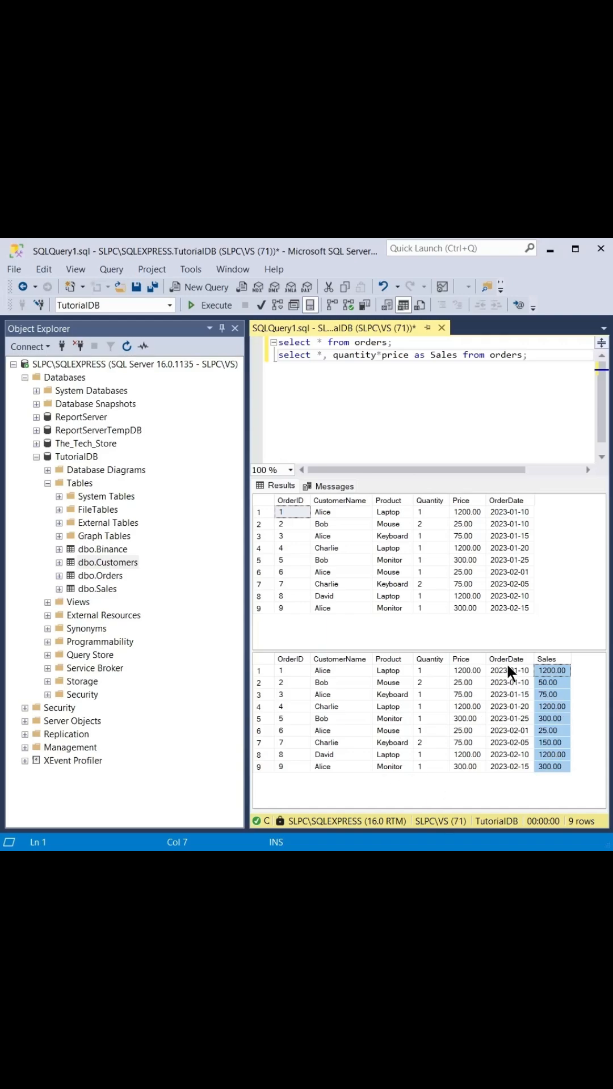